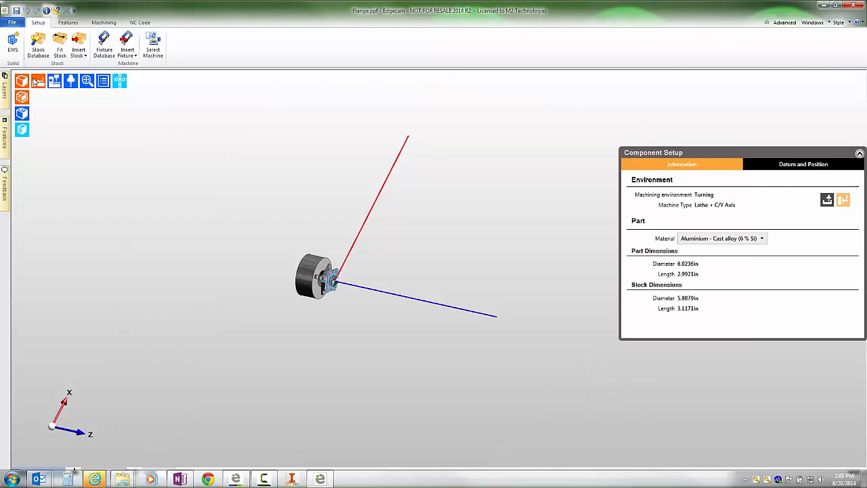
Step: Fit the whole flange part in view and show its feature tree
left_click(22, 82)
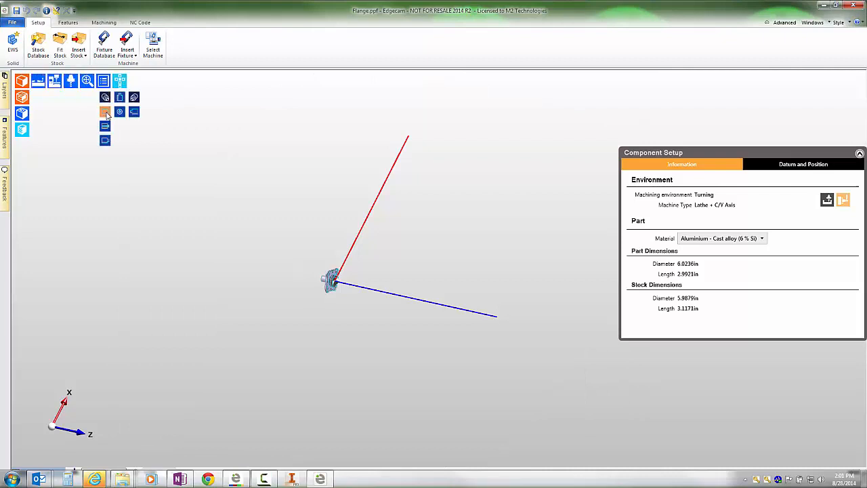
left_click(105, 111)
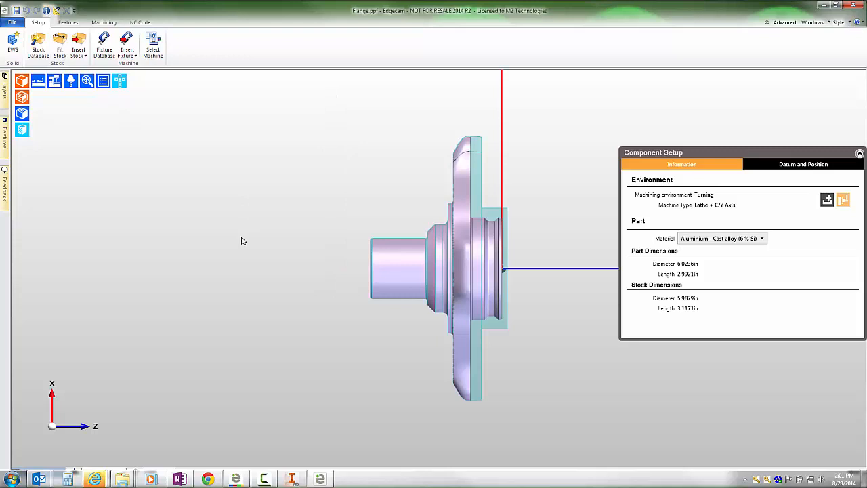
mouse_move(548, 258)
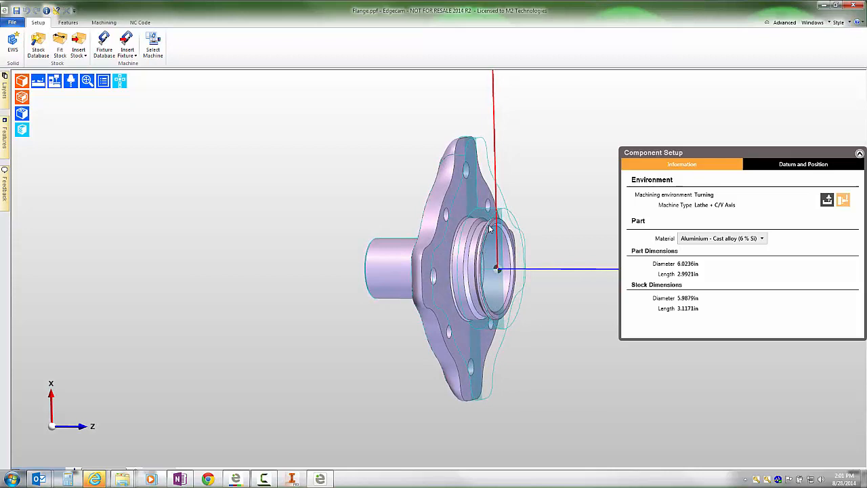
mouse_move(480, 225)
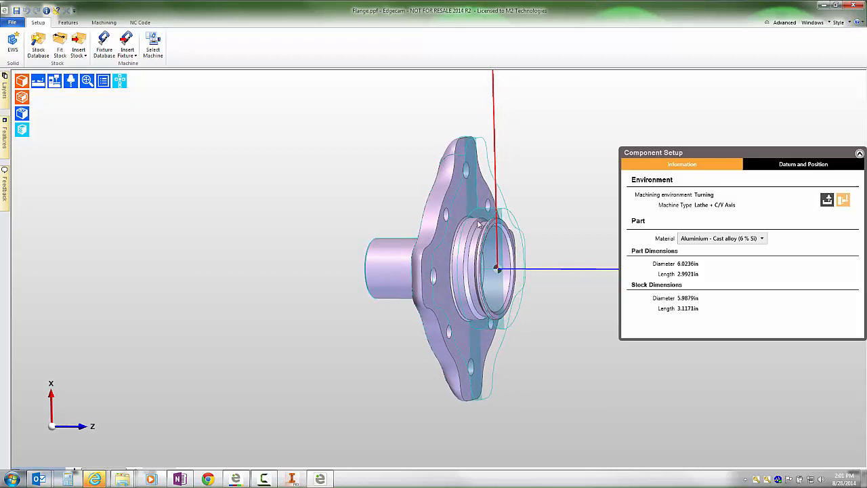
mouse_move(264, 183)
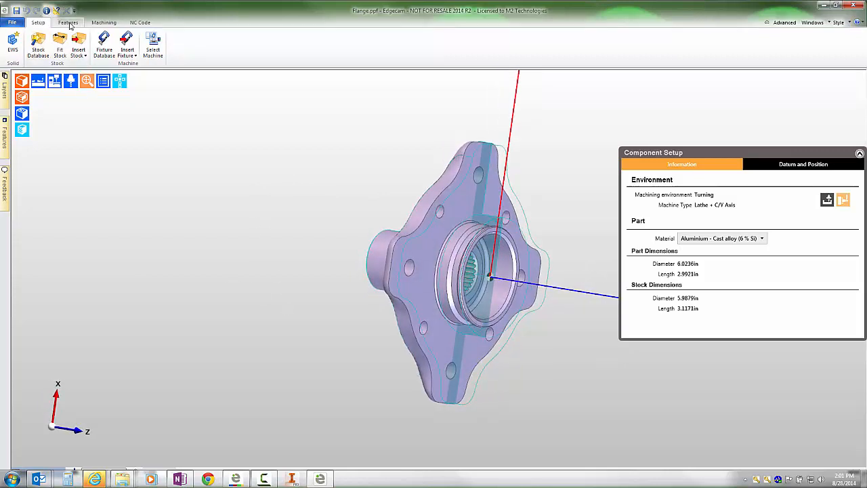
left_click(67, 22)
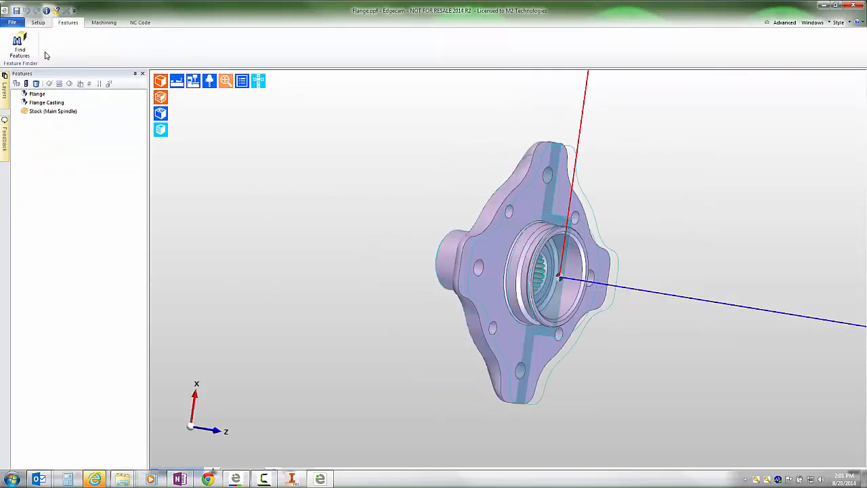
mouse_move(19, 43)
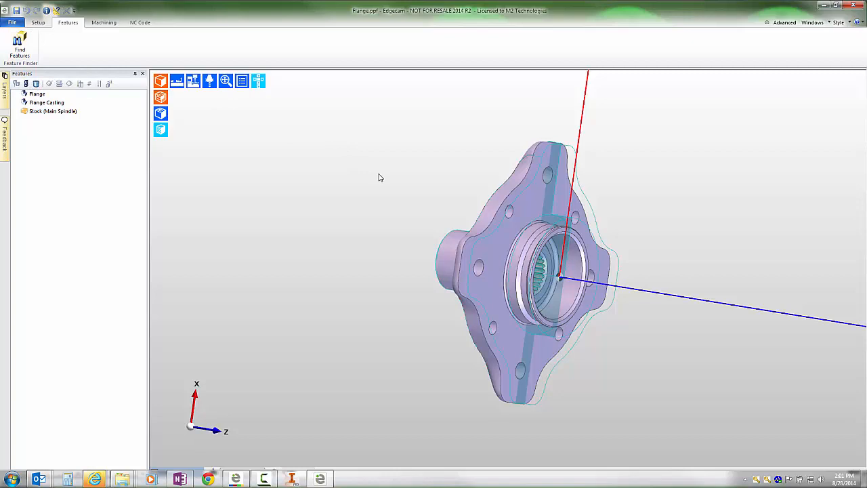
mouse_move(786, 22)
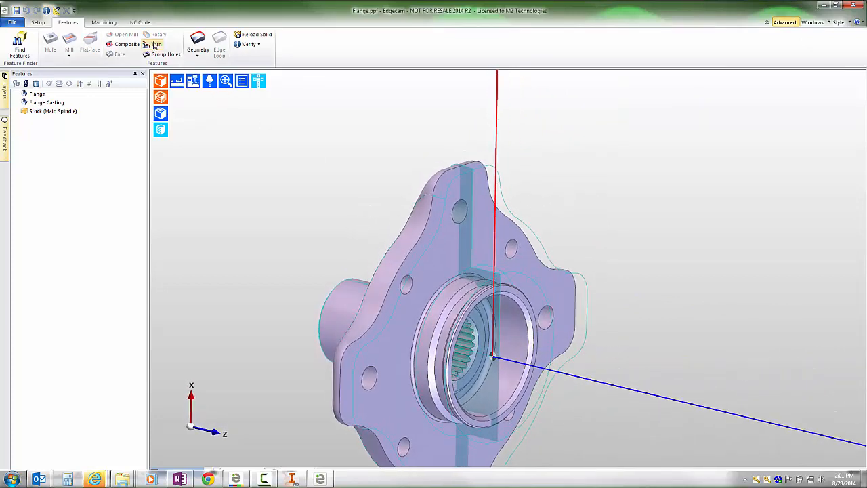
Step: Create a manual turn feature named Groove built from faces
left_click(157, 43)
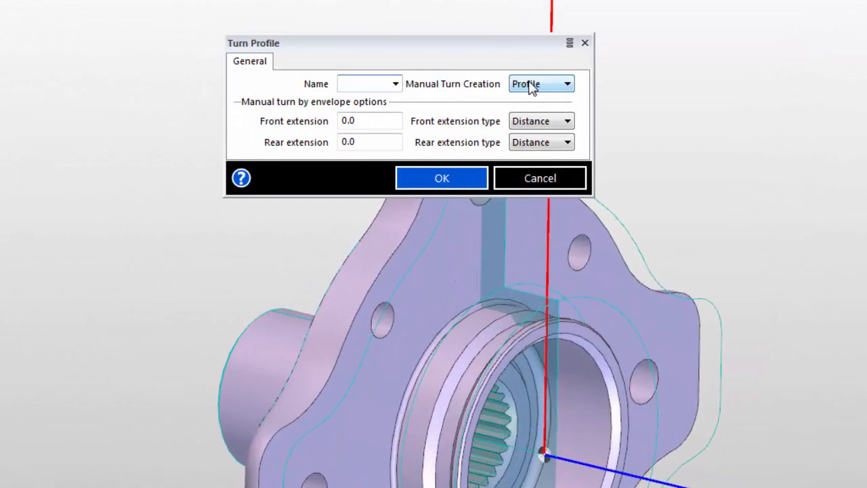
left_click(540, 84)
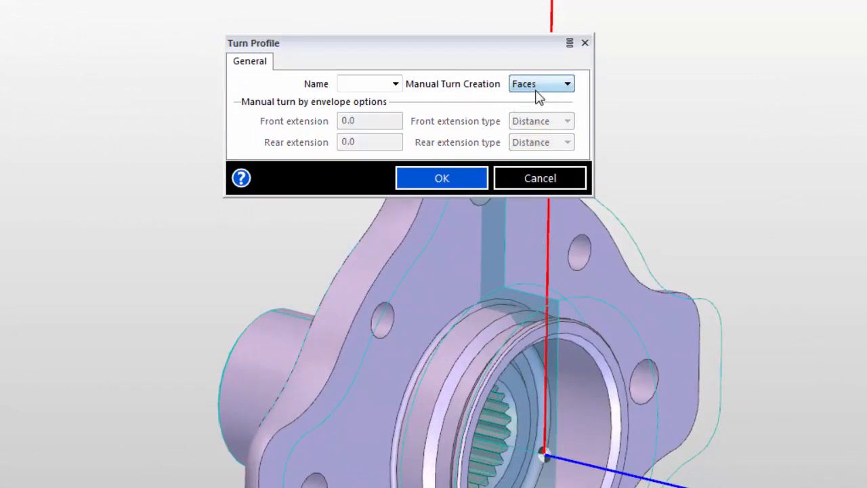
type("Groove")
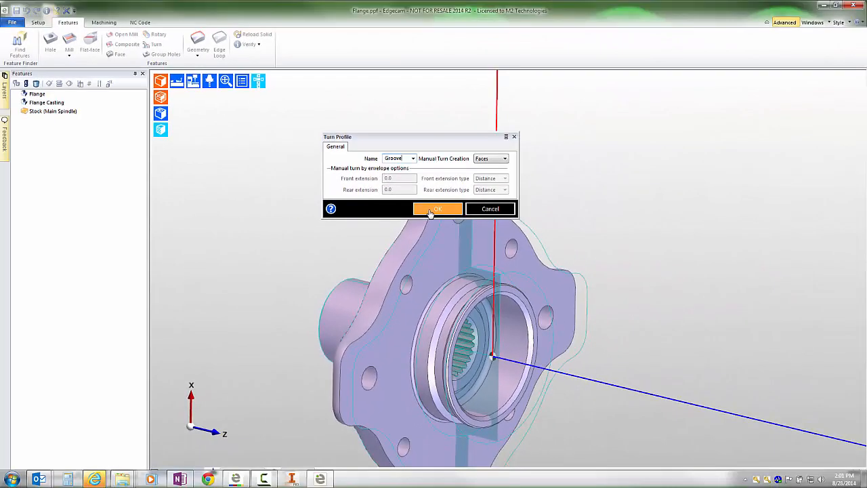
left_click(436, 209)
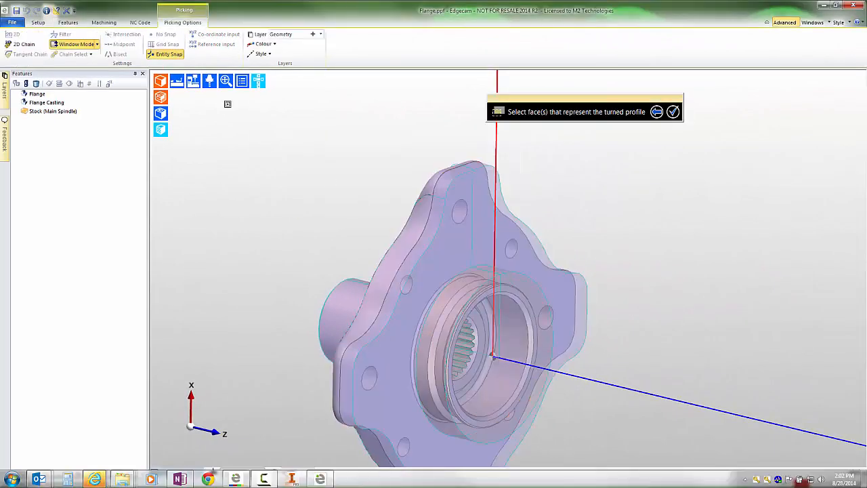
Step: Pick the groove face as the Groove feature's turned profile and finish picking
left_click(461, 326)
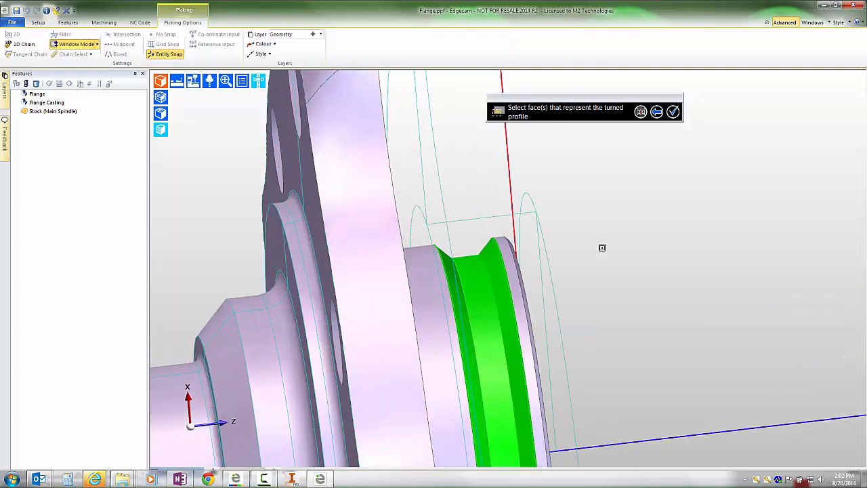
left_click_drag(602, 246, 620, 324)
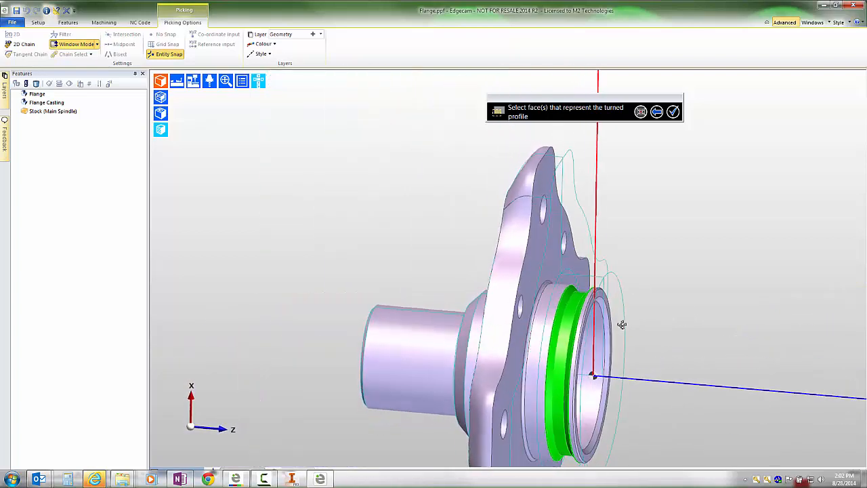
left_click(672, 111)
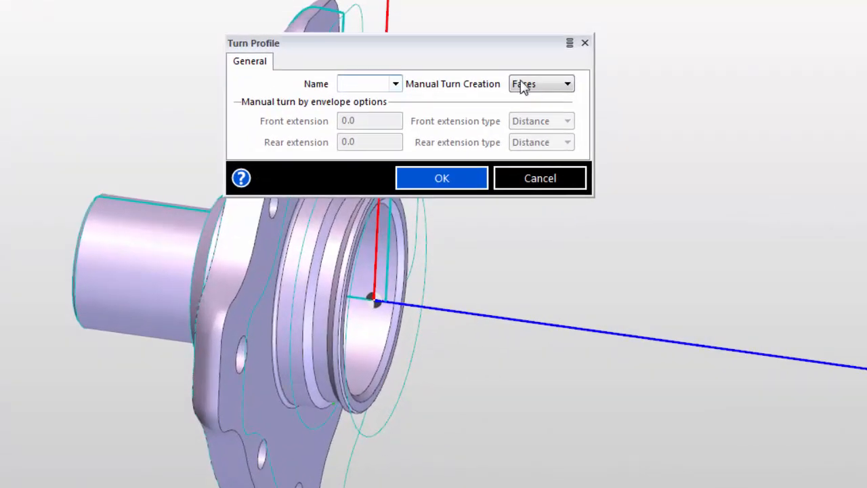
Step: Switch the second turn feature to profile-based creation and confirm its settings
left_click(567, 84)
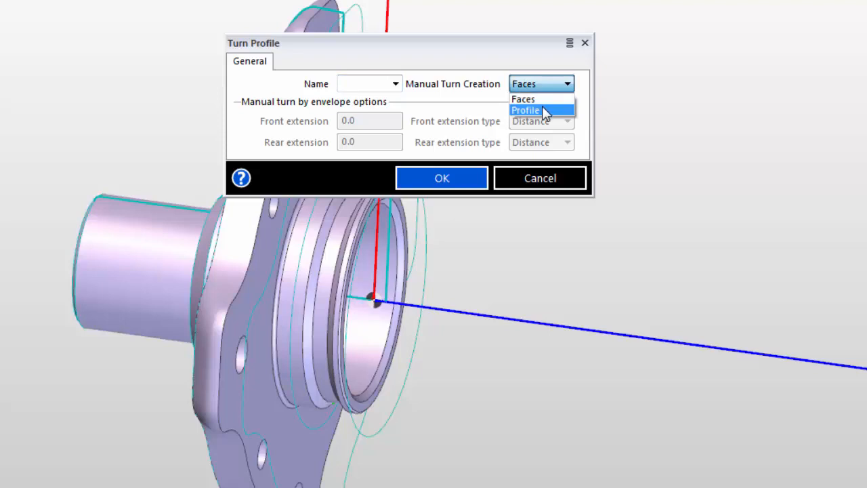
left_click(526, 110)
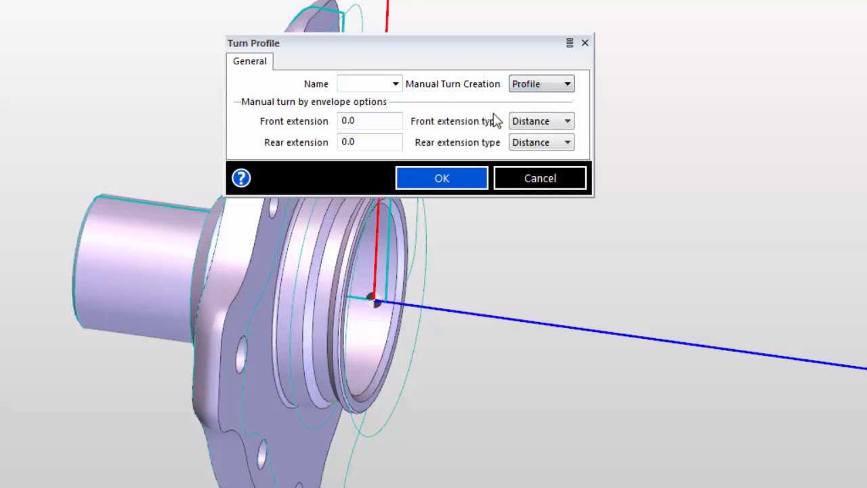
mouse_move(450, 138)
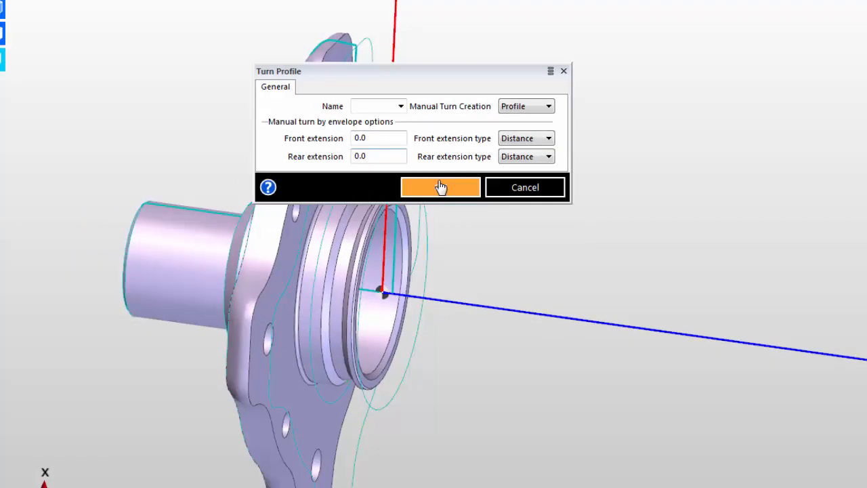
left_click(440, 187)
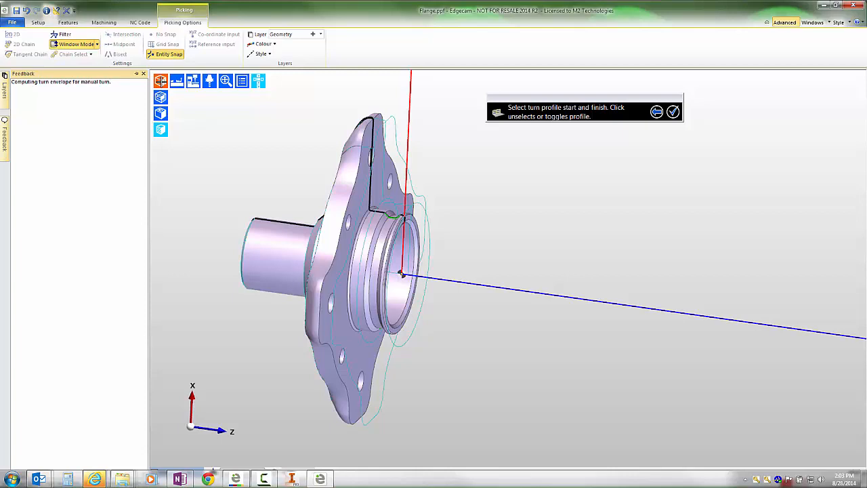
mouse_move(509, 247)
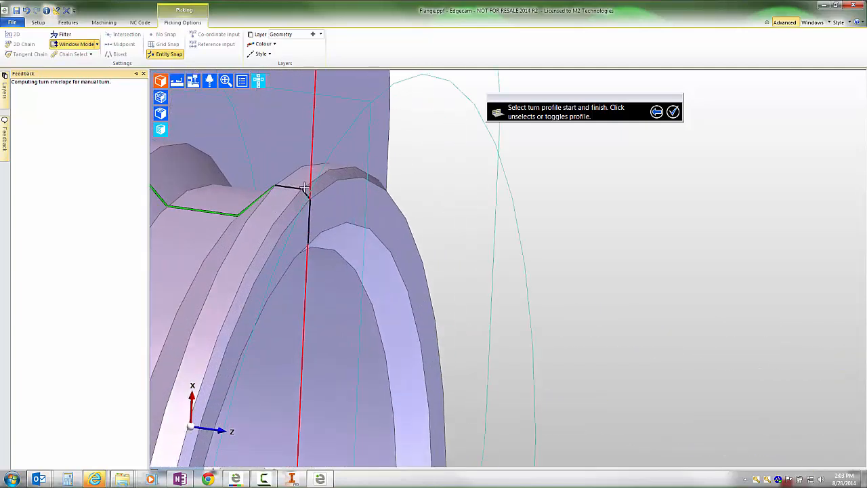
mouse_move(298, 196)
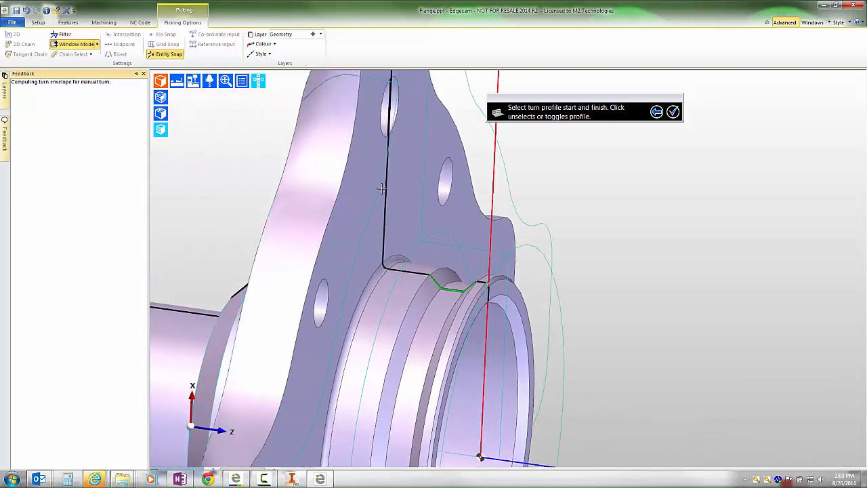
Step: Pick the turn profile's start and finish, adding Turn Profile beside Groove, then go to machining
left_click(387, 185)
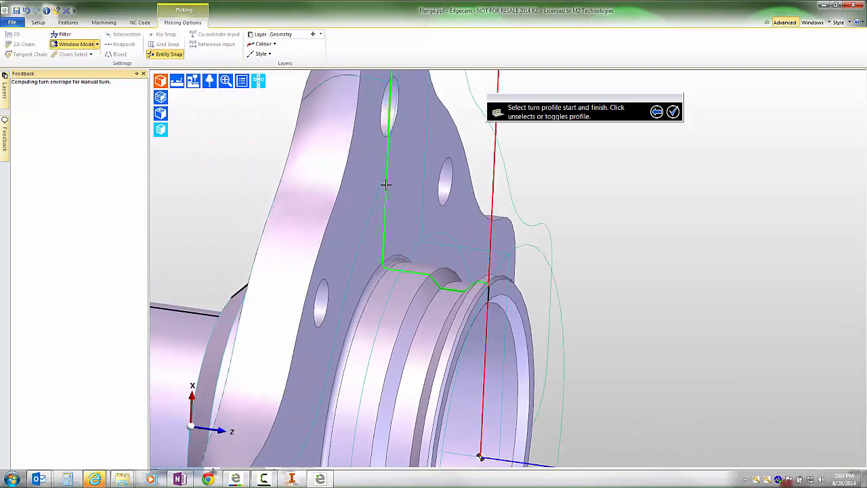
mouse_move(576, 230)
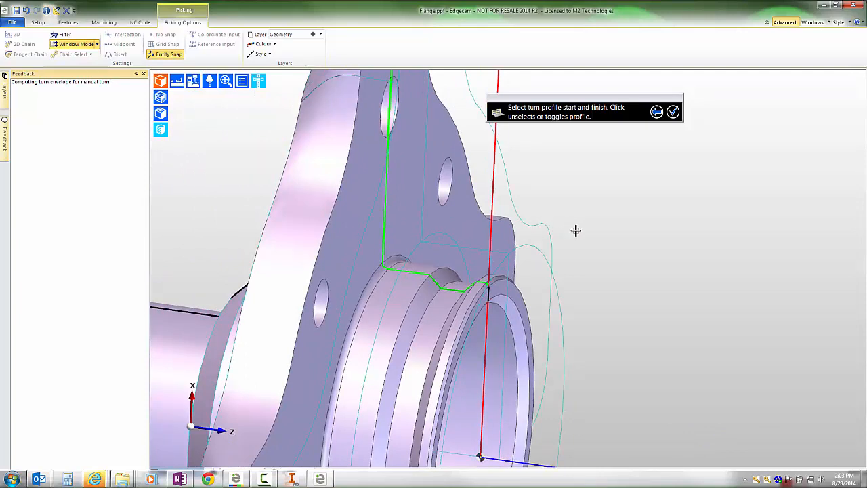
mouse_move(635, 231)
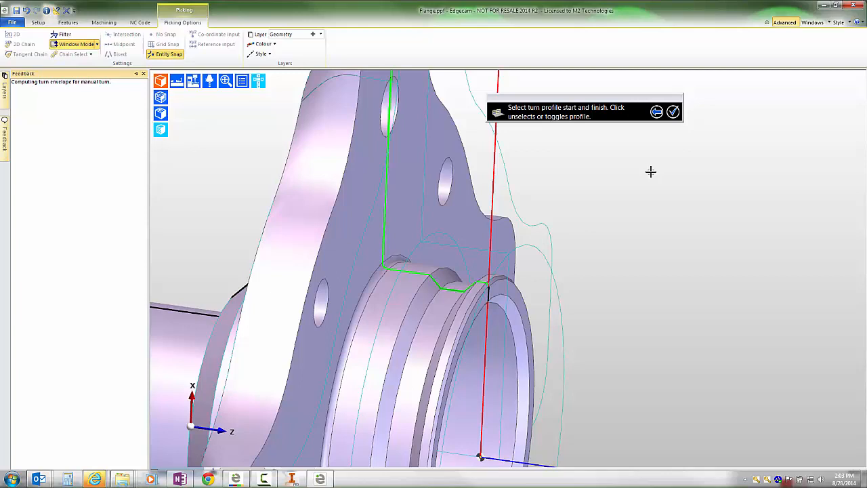
left_click(67, 21)
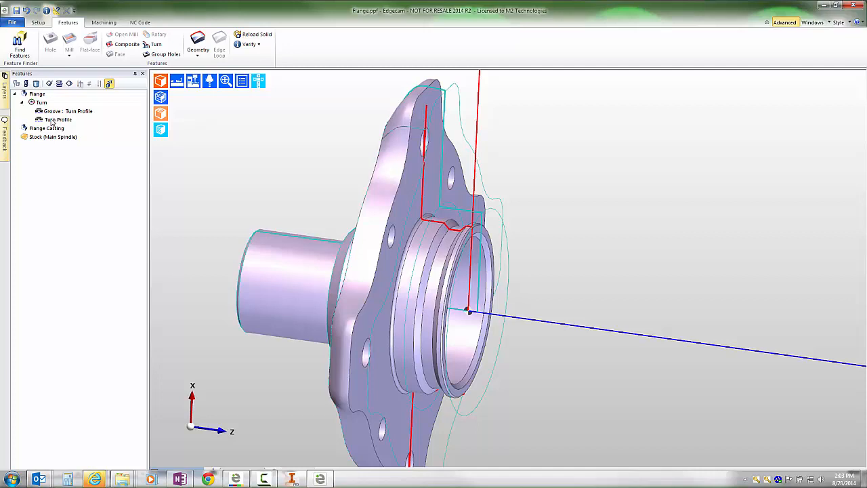
left_click(60, 120)
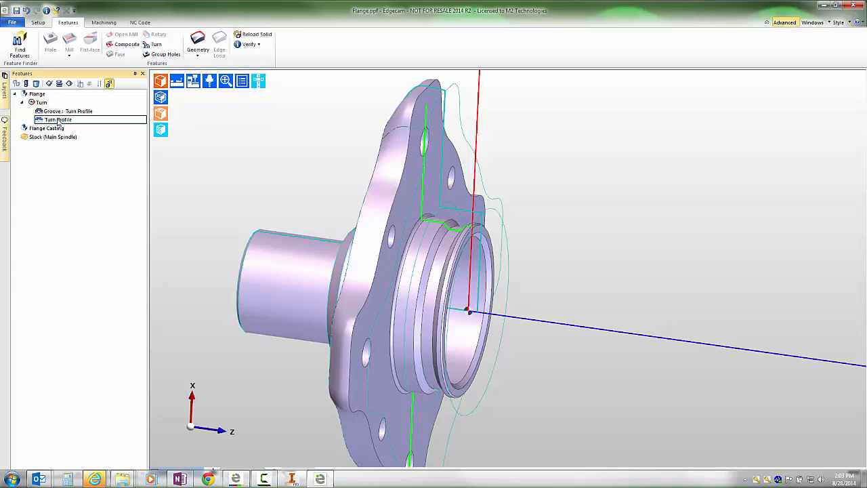
left_click(103, 21)
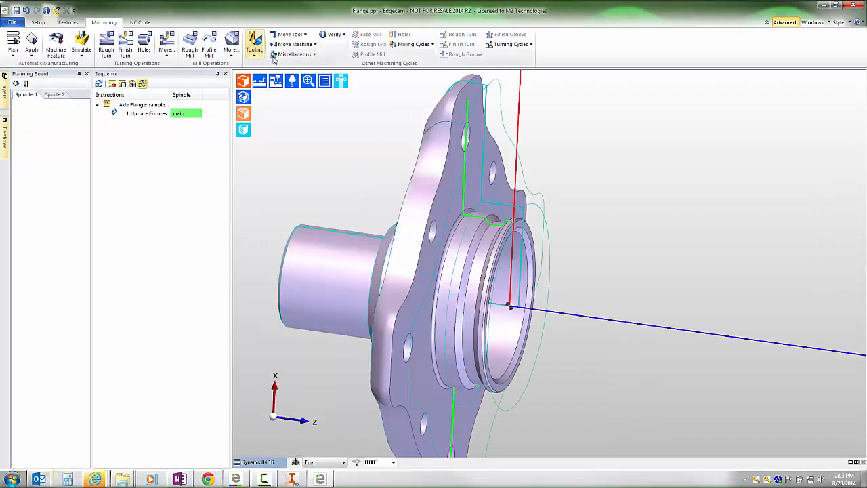
Step: Browse the stock options list, then return to the feature tools
left_click(254, 44)
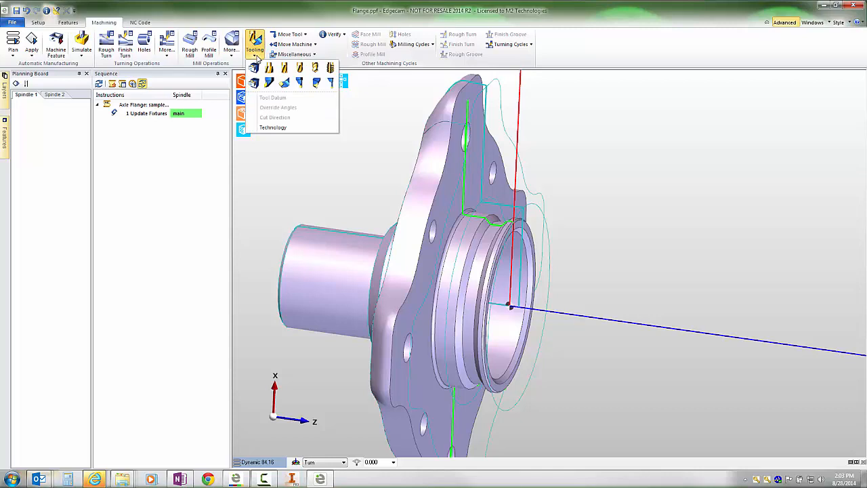
mouse_move(463, 64)
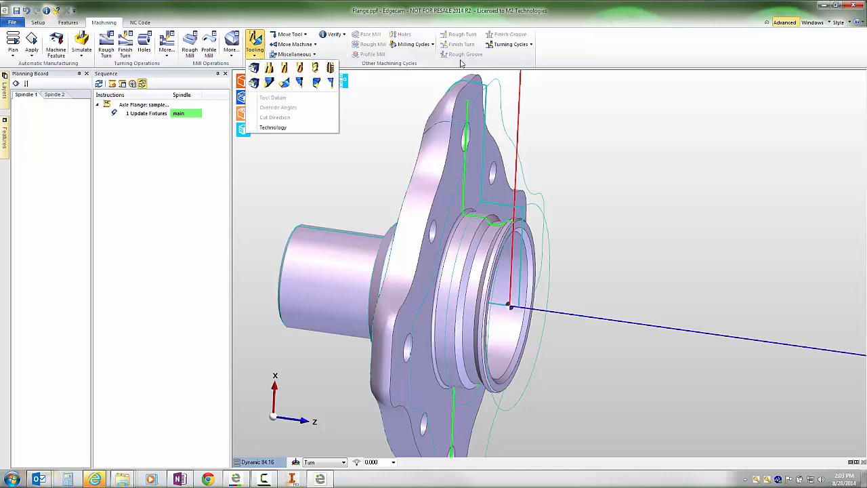
mouse_move(574, 46)
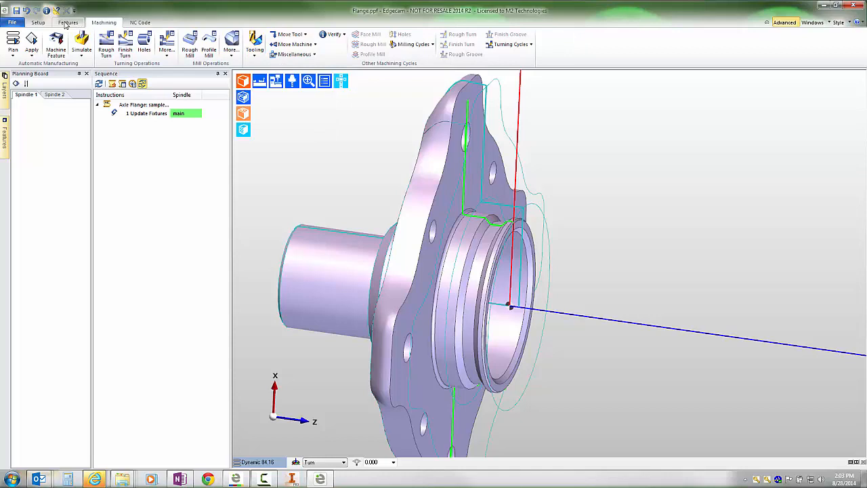
left_click(68, 22)
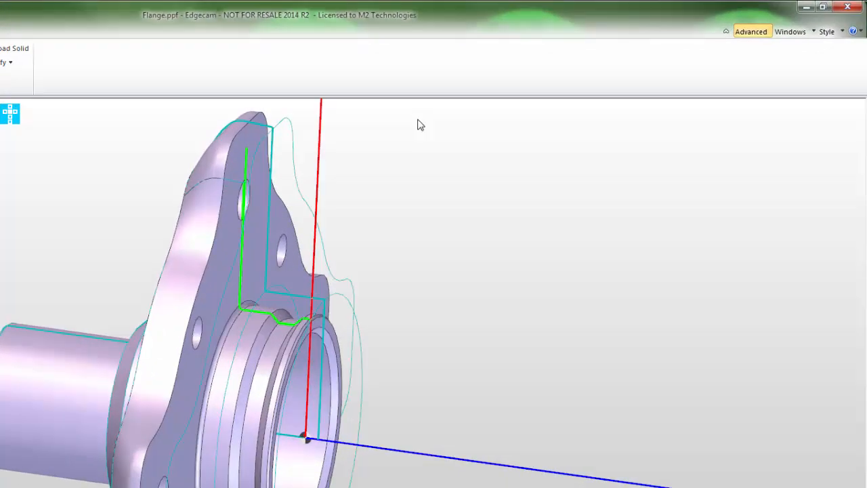
Step: In Properties set the turn profile's direction to TPOS_FRONT with location TLOC_TURN and accept
left_click(769, 40)
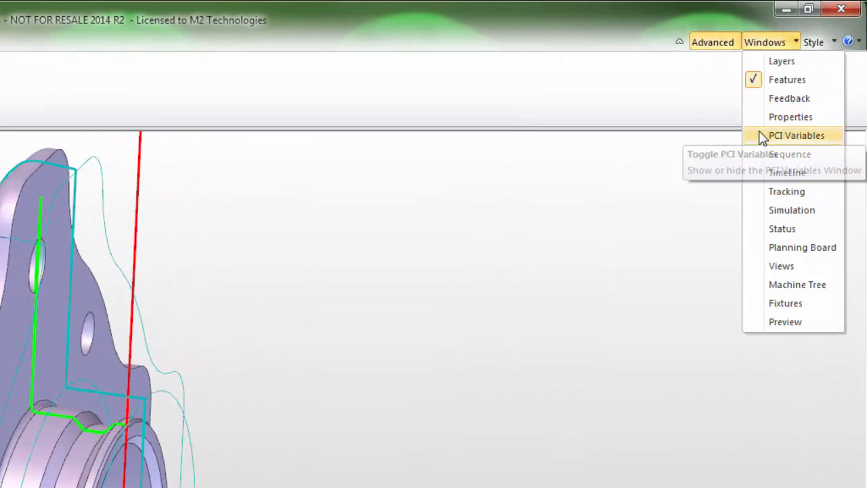
left_click(791, 117)
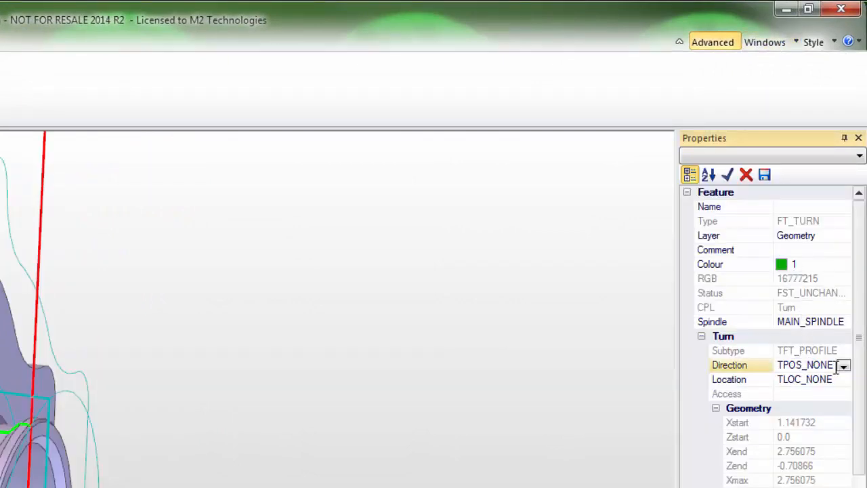
left_click(843, 365)
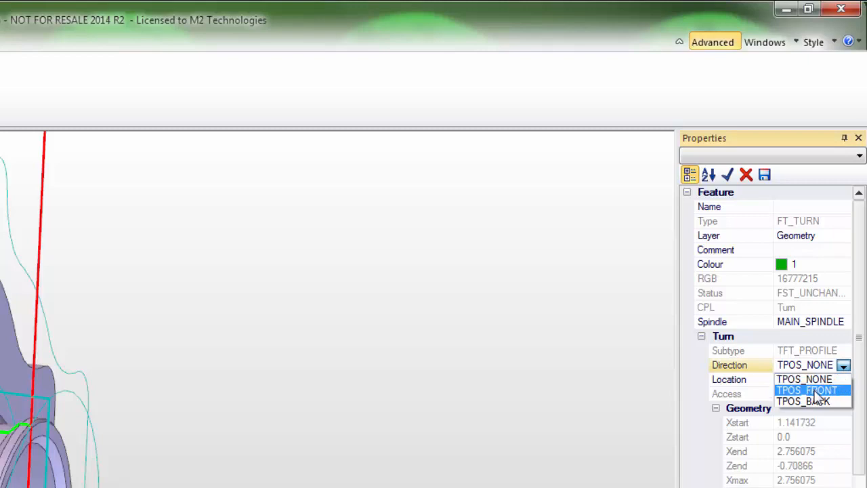
left_click(806, 390)
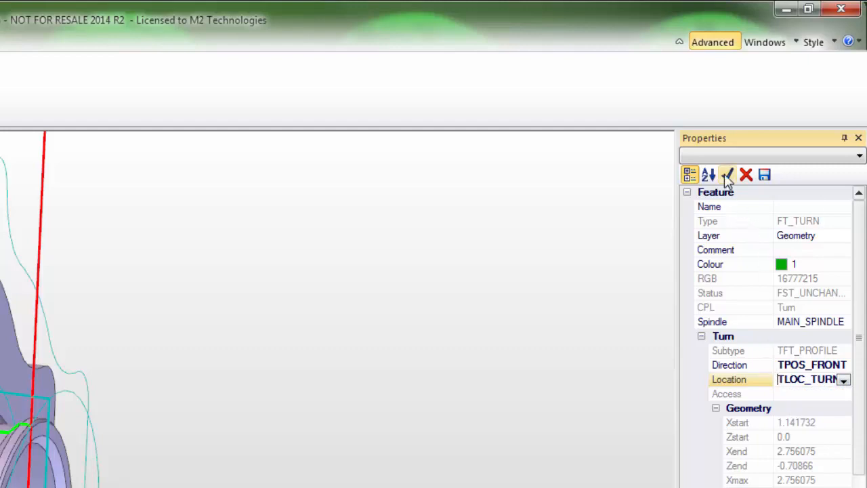
left_click(726, 175)
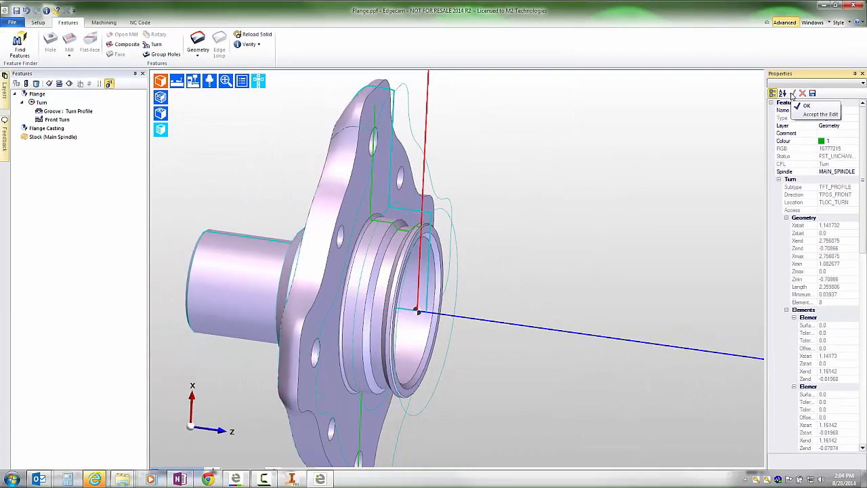
left_click(103, 22)
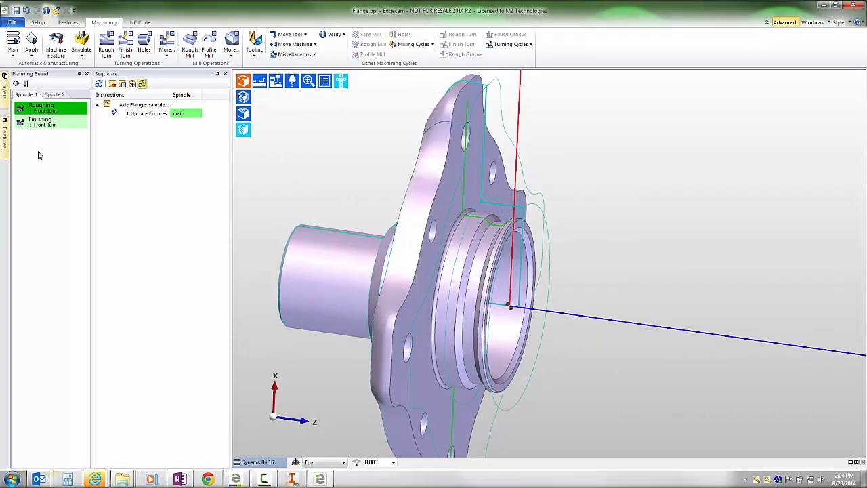
Step: Generate the rough turn from the Roughing strategy and fit part and tool in view
right_click(41, 109)
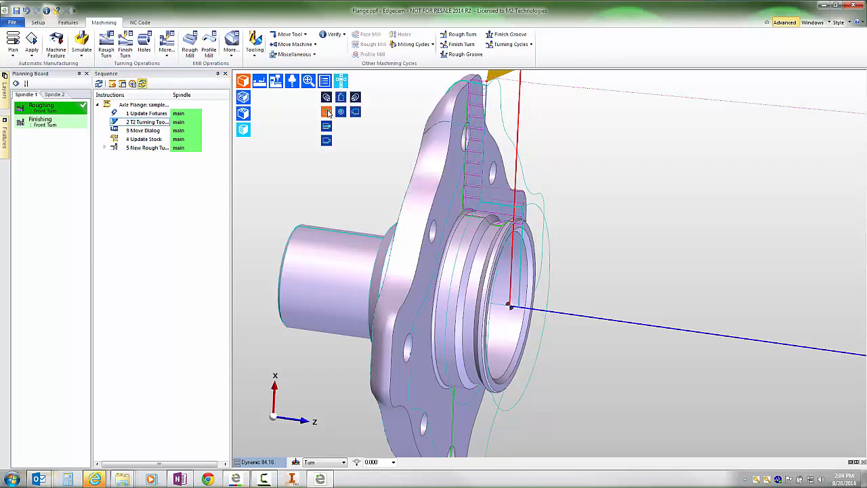
left_click(325, 111)
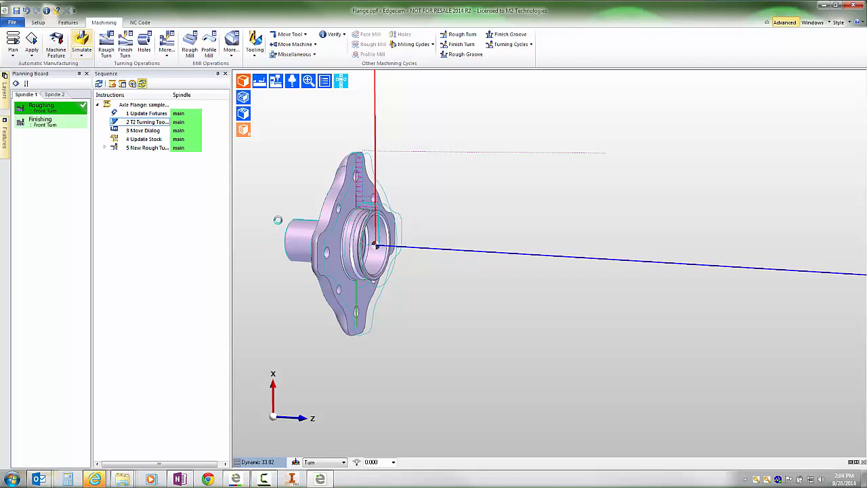
Step: Display the turning tool and the rough-turn toolpath against the flange face
left_click(81, 44)
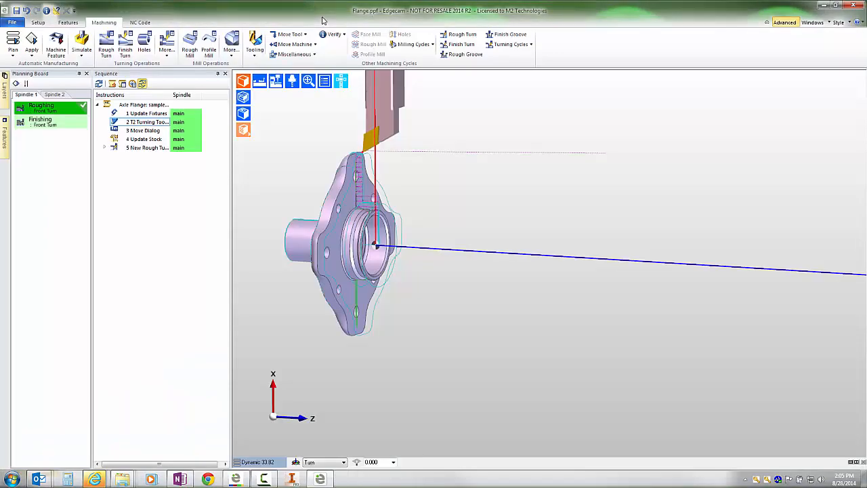
left_click(146, 148)
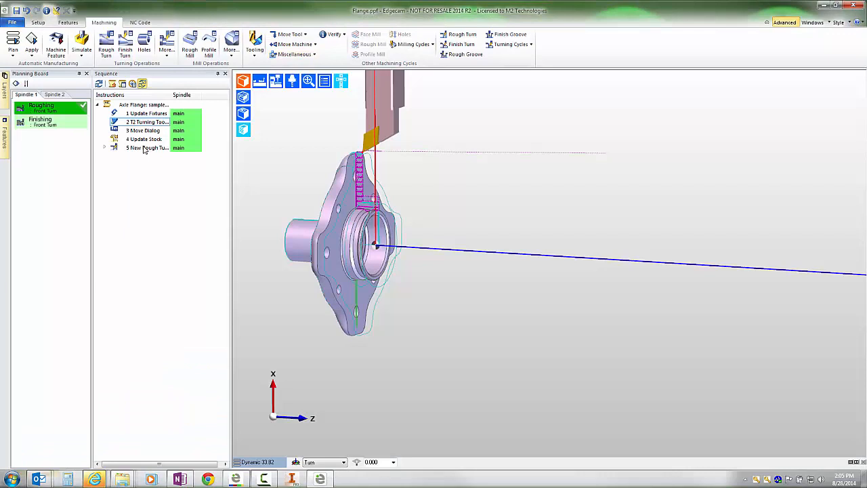
Step: Set the rough turn's cut strategy to ignore undercuts and regenerate its toolpath
double_click(147, 148)
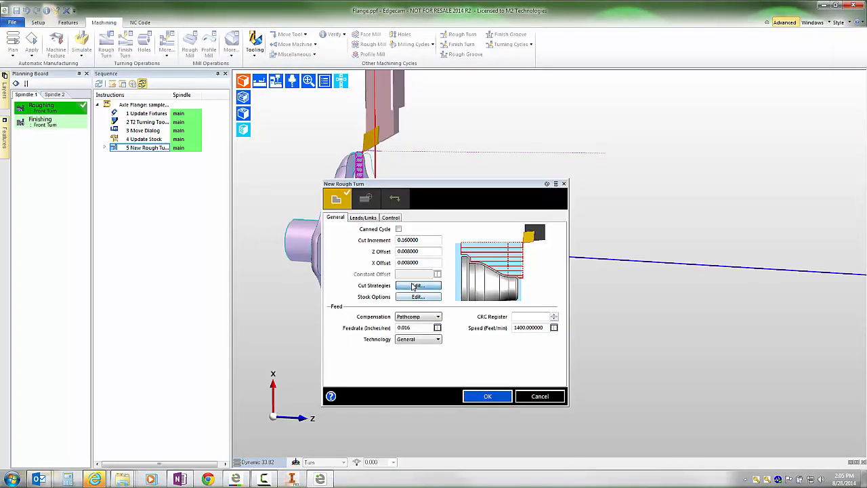
left_click(417, 285)
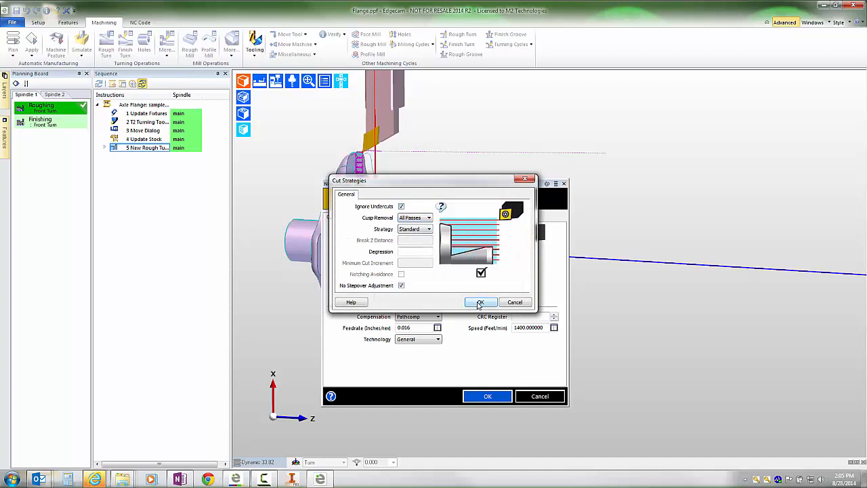
left_click(481, 303)
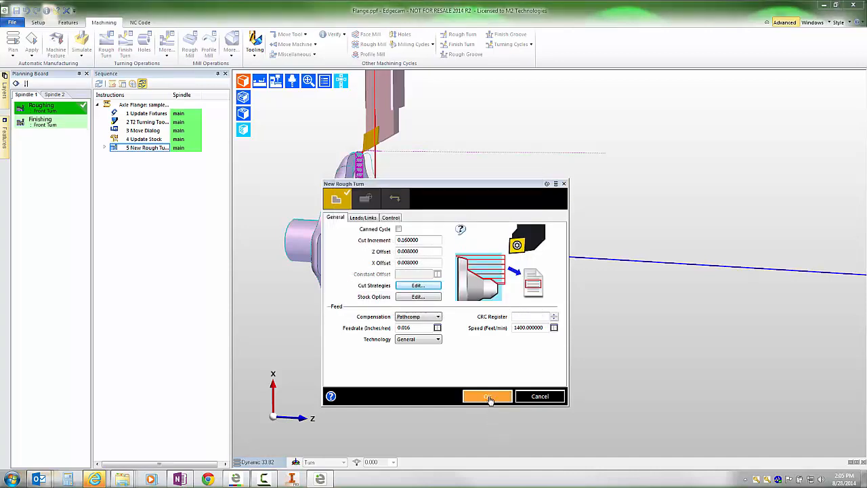
left_click(488, 396)
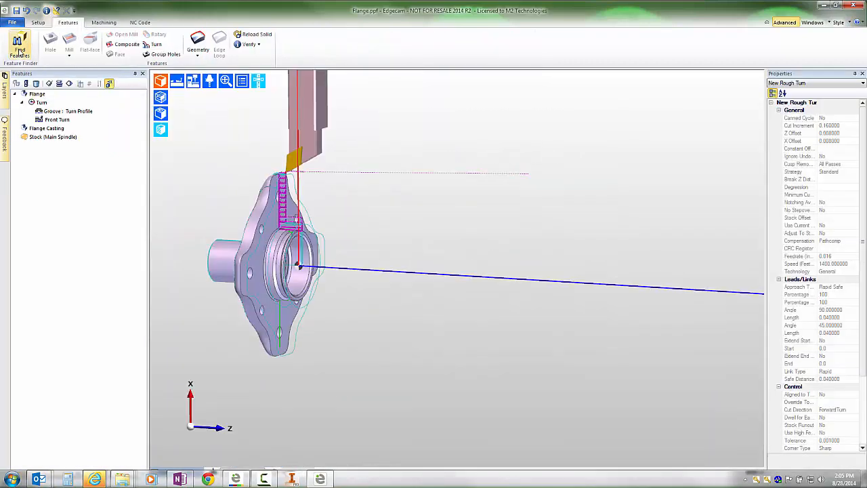
mouse_move(20, 52)
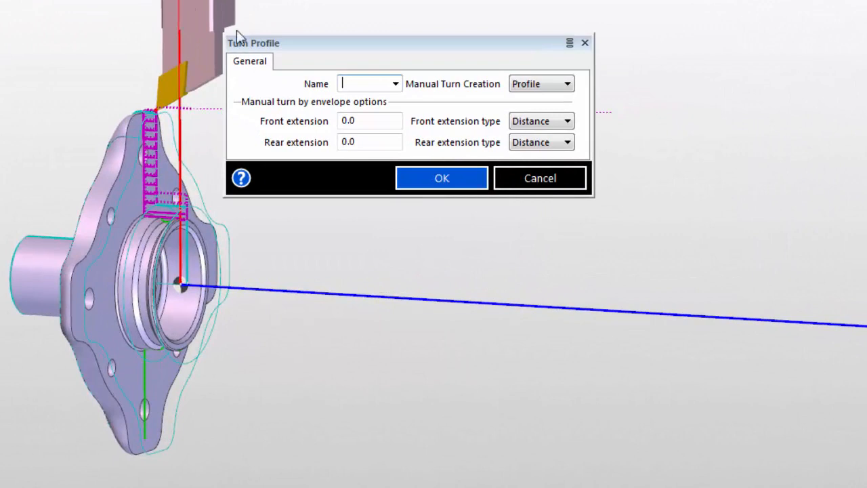
left_click(567, 84)
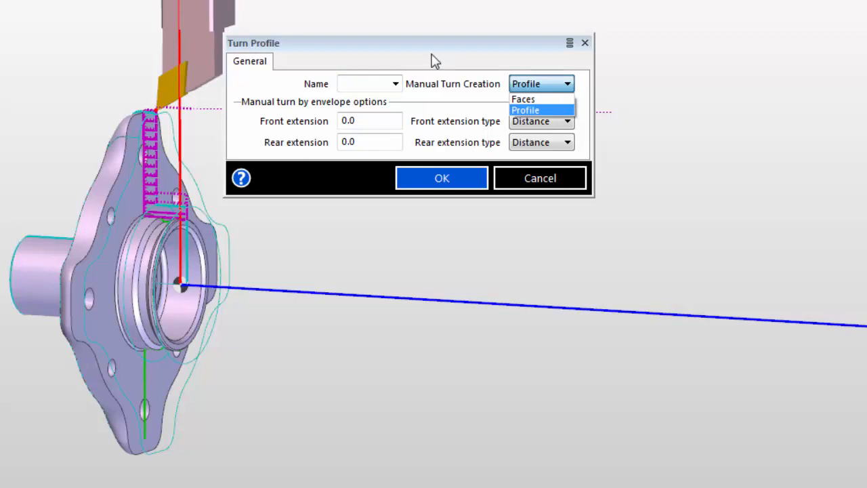
left_click(526, 109)
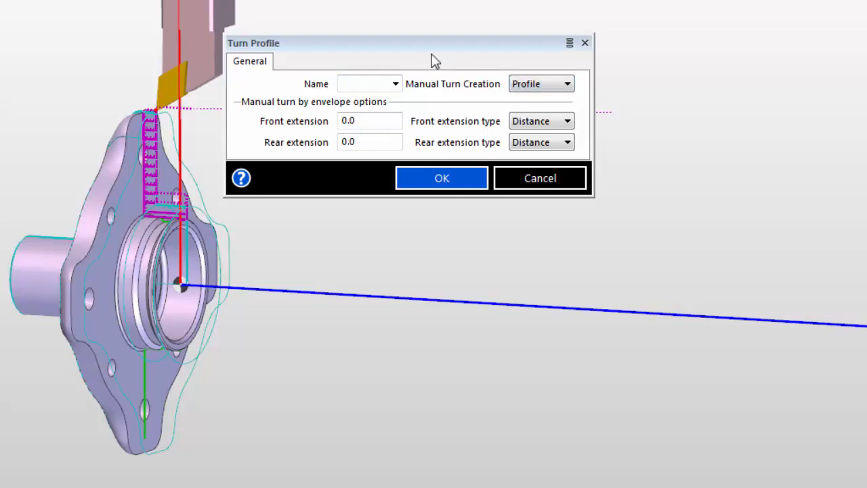
mouse_move(448, 63)
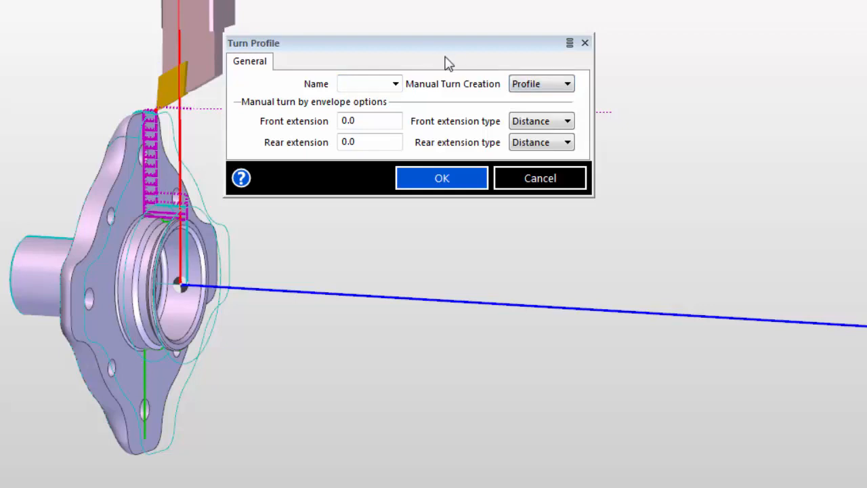
left_click(566, 84)
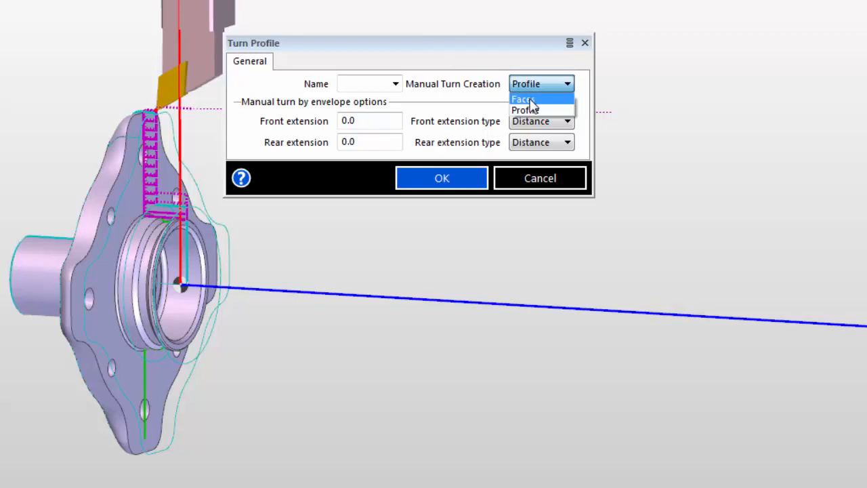
left_click(526, 110)
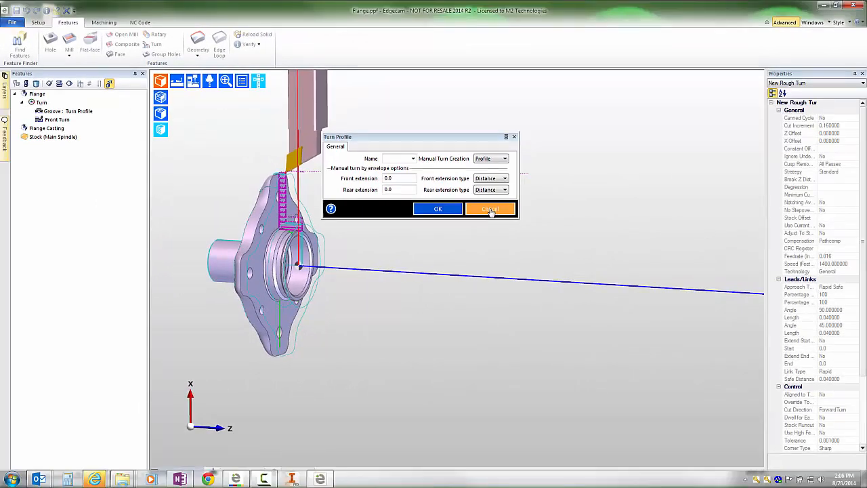
left_click(491, 208)
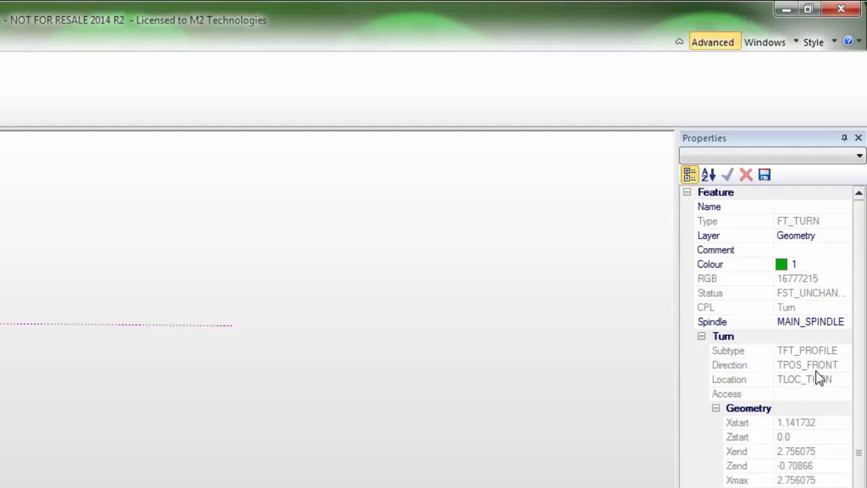
Step: Confirm the turn feature's Location stays TLOC_TURN and return to the Machining tab
left_click(806, 364)
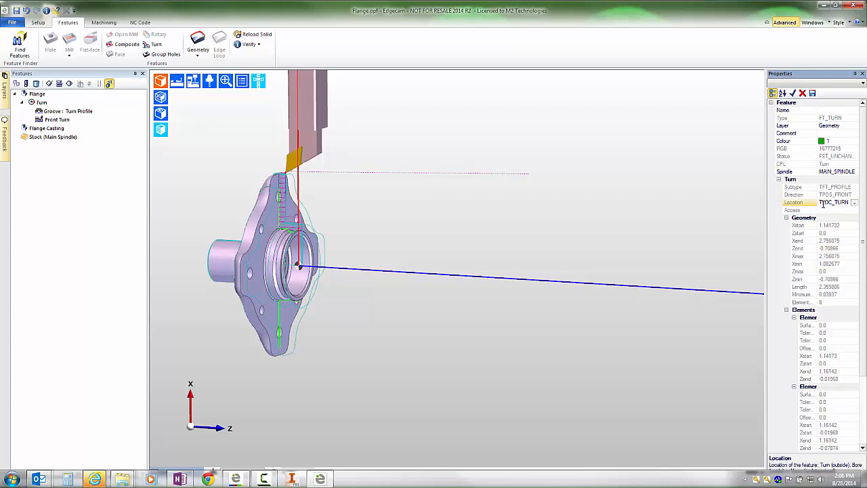
left_click(103, 22)
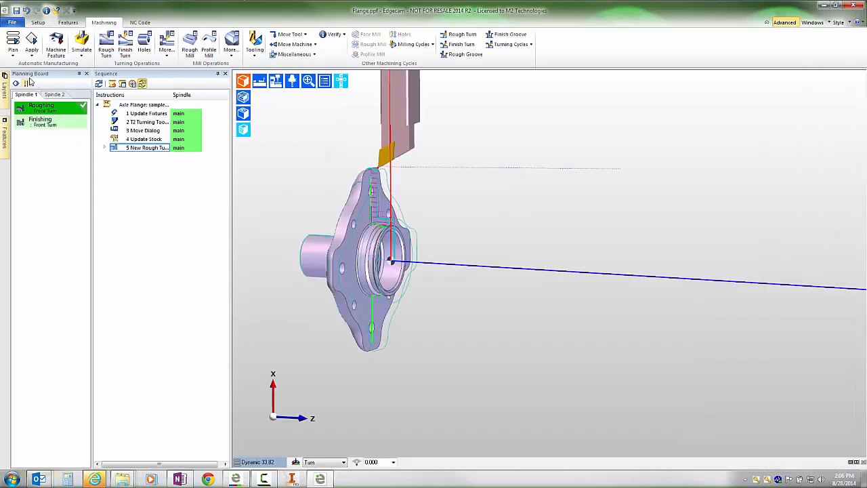
mouse_move(12, 42)
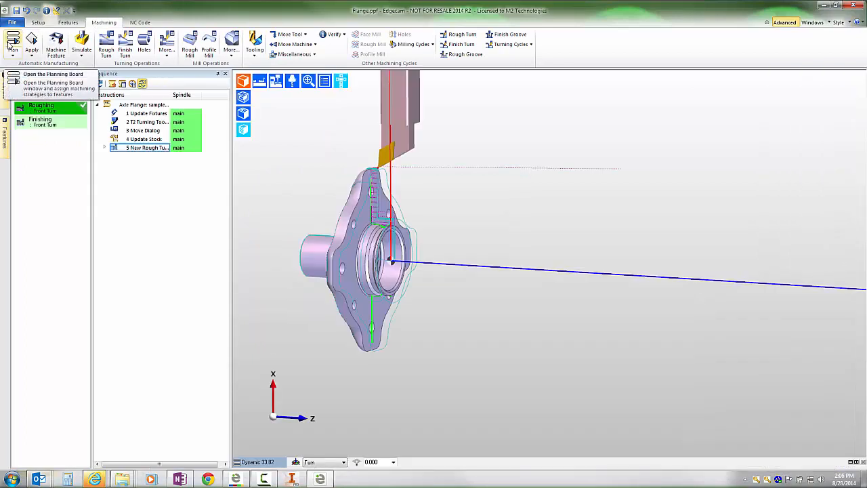